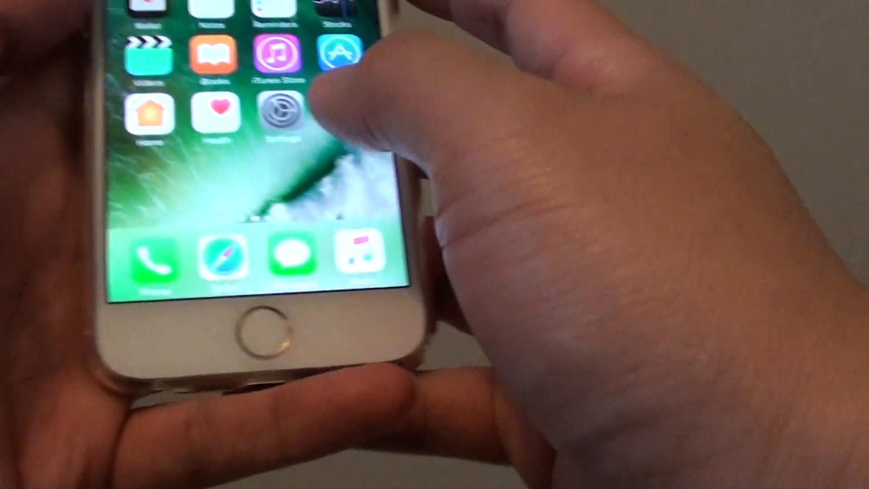
Step: Open Settings and go to the Bluetooth page, where Keyboard appears under Devices
left_click(281, 109)
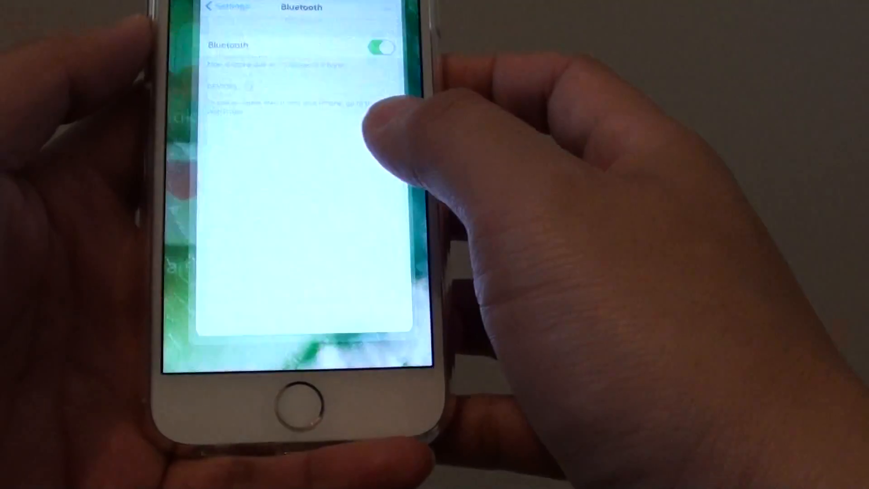
left_click(216, 7)
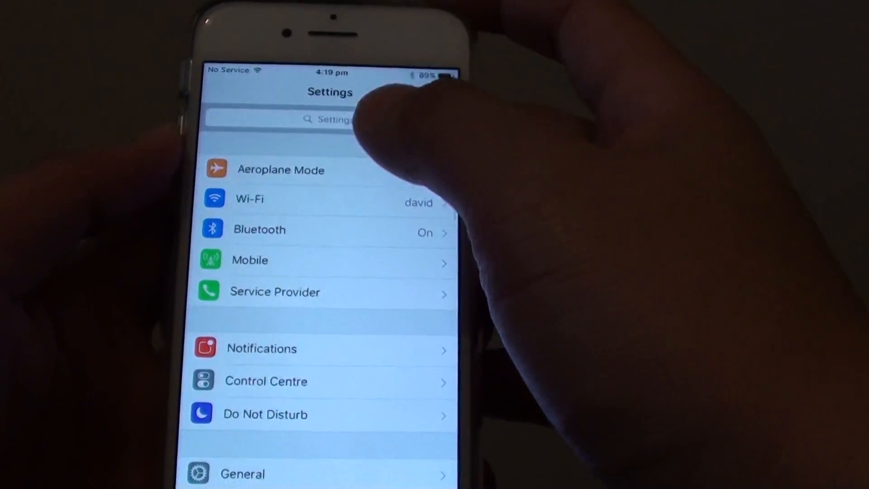
left_click(259, 229)
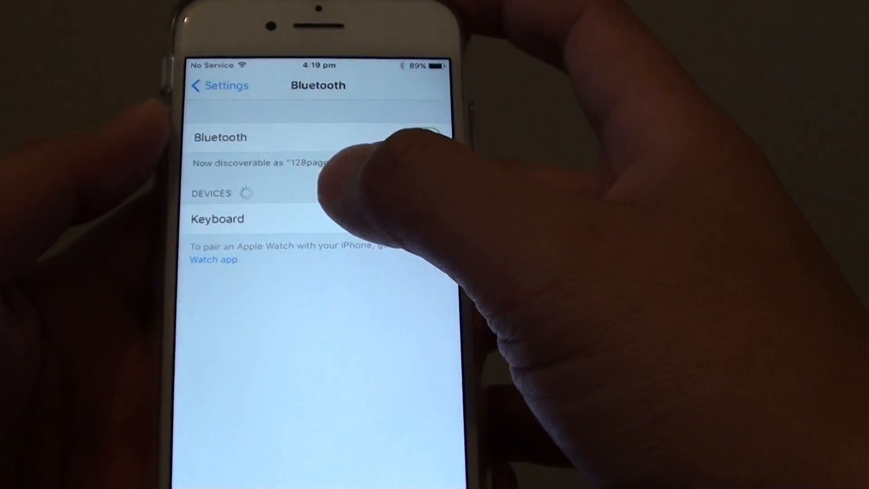
Step: Pair the iPhone with the Keyboard device listed under Devices
left_click(418, 135)
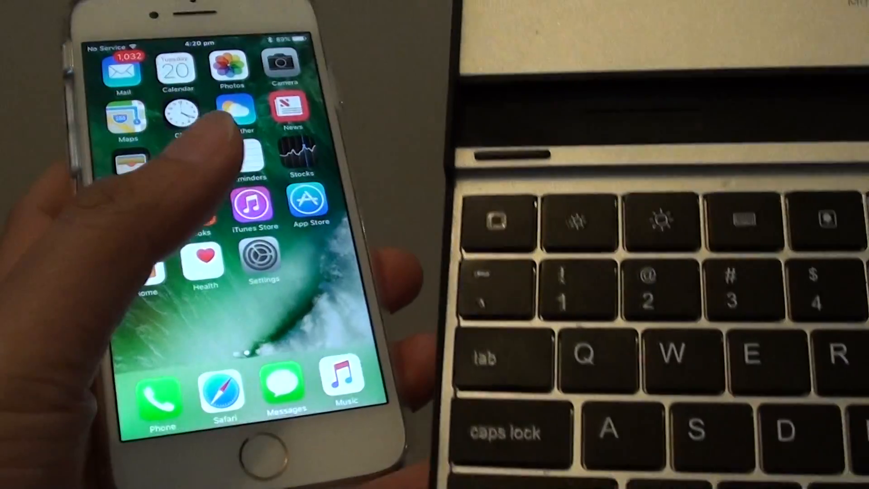
Step: In a new Notes note, type 'Y7u7y7g6' and '6656tyttgggg' from the Bluetooth keyboard
left_click(250, 155)
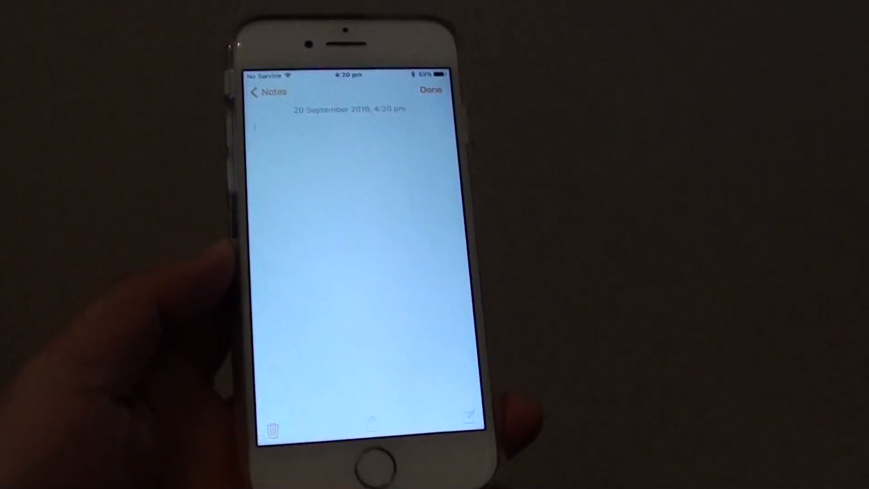
type("Y7u7y7g6")
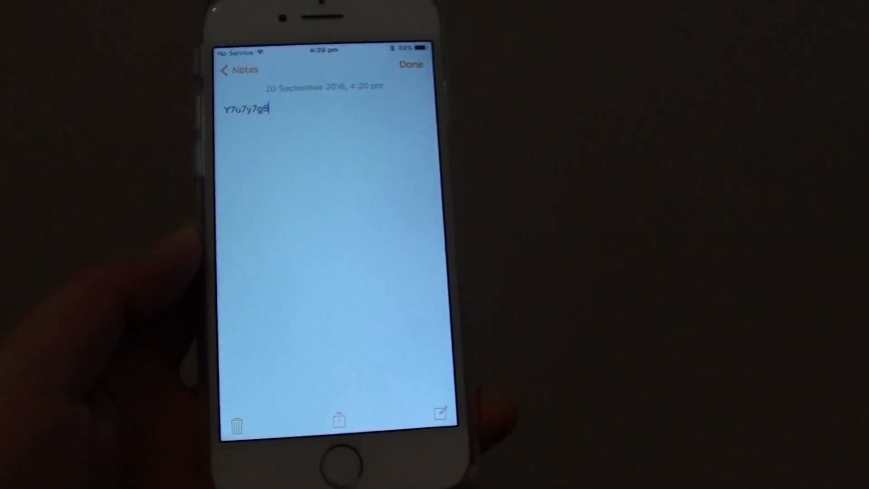
type("6656tyttgggg")
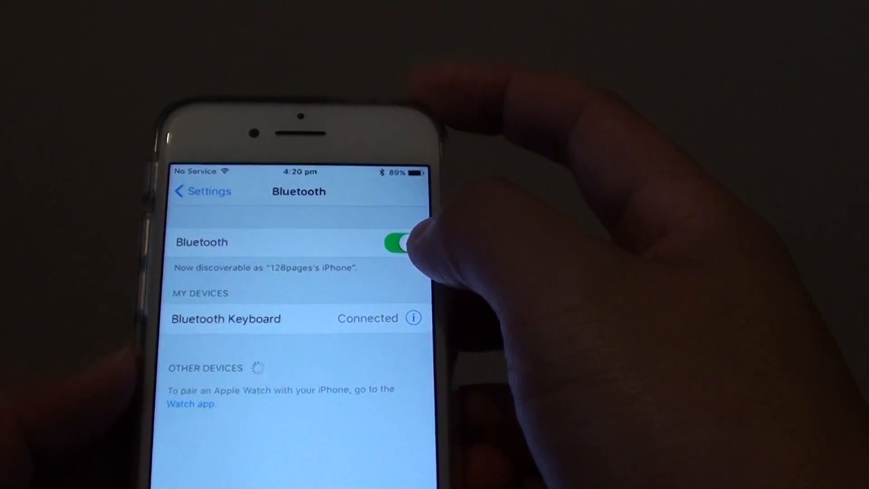
Step: Toggle Bluetooth off and back on in the Bluetooth settings
left_click(397, 242)
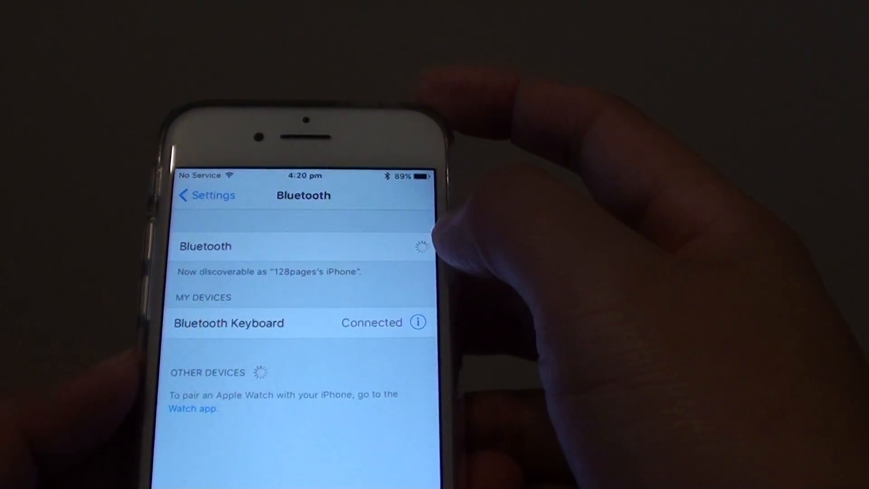
left_click(400, 207)
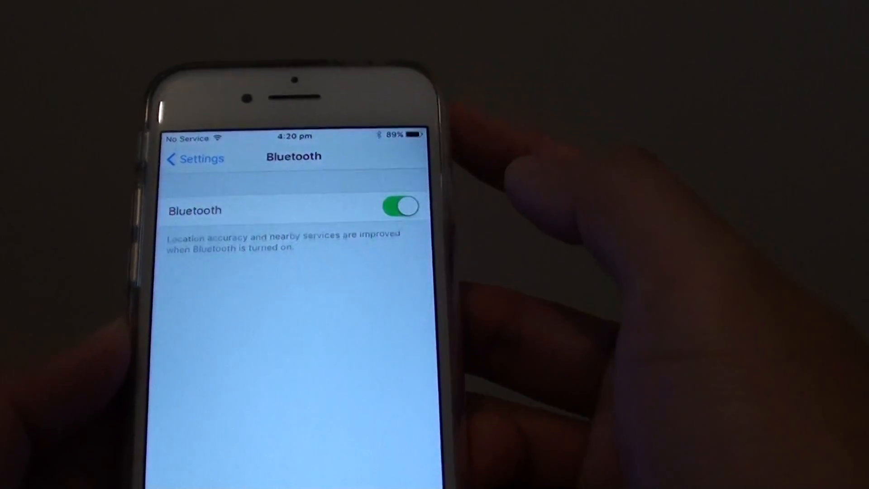